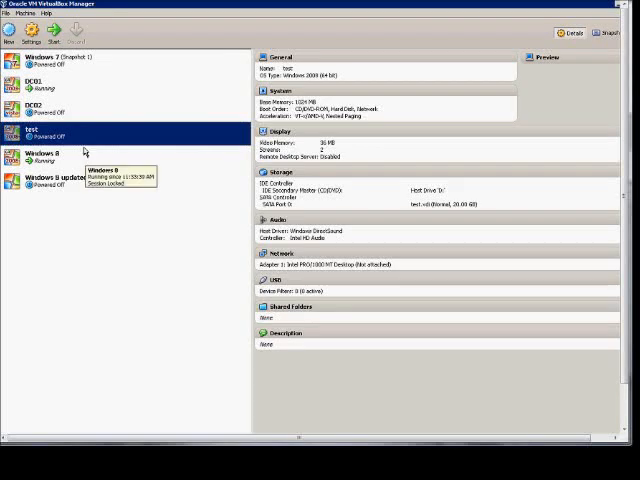
Start the New Virtual Machine Wizard from the VirtualBox Manager toolbar
left_click(10, 36)
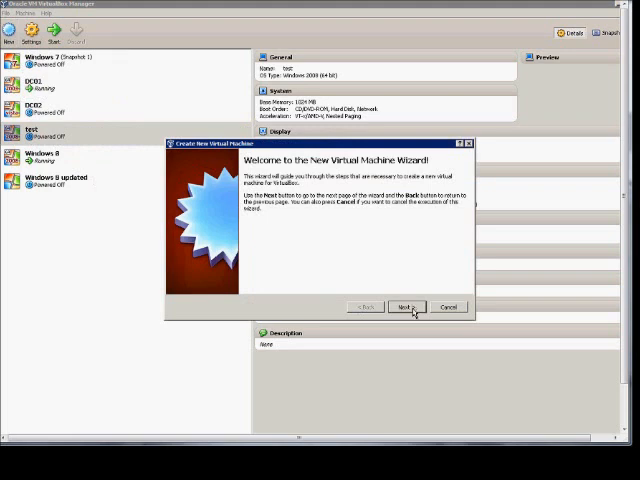
Name the machine 'Test', choose its Windows operating system and keep the suggested memory
left_click(404, 308)
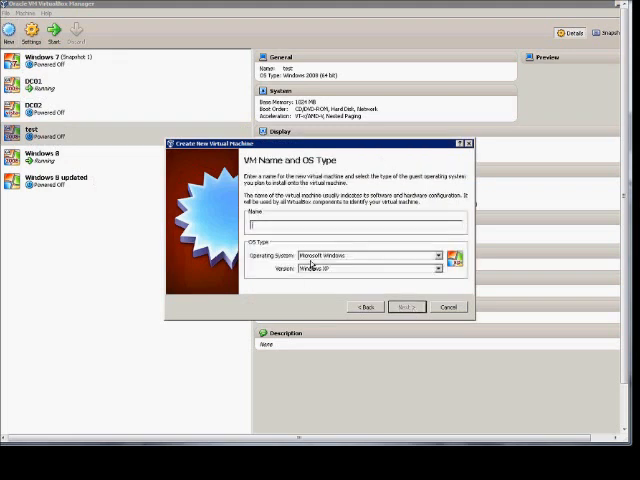
type("Test1")
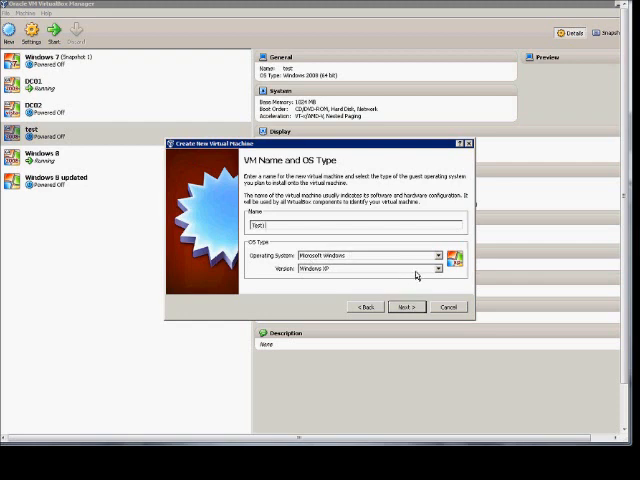
left_click(438, 256)
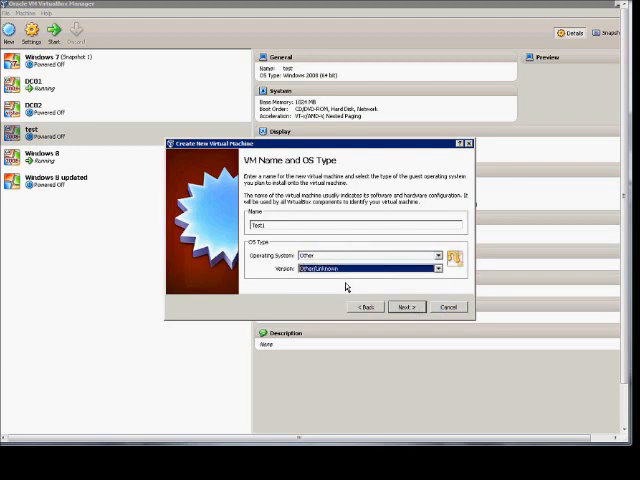
left_click(406, 308)
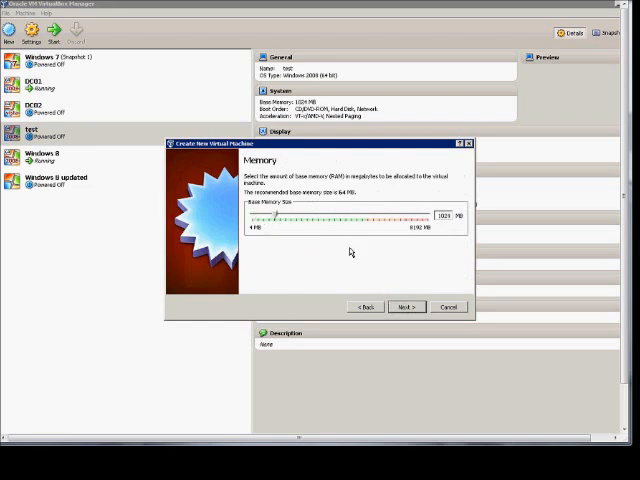
left_click(406, 306)
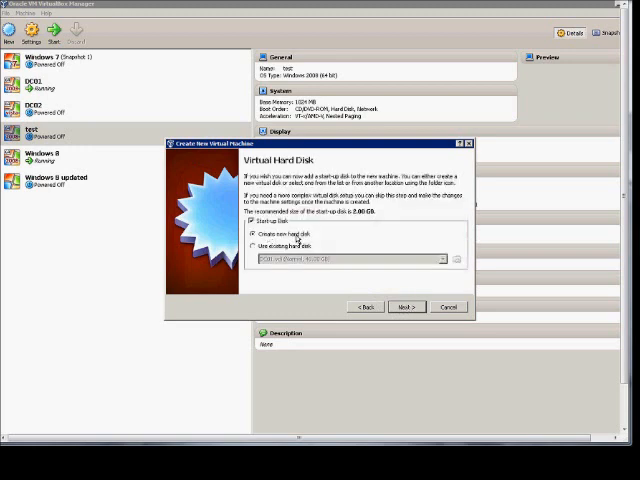
Create a new VDI virtual hard disk, dynamically allocated
left_click(406, 306)
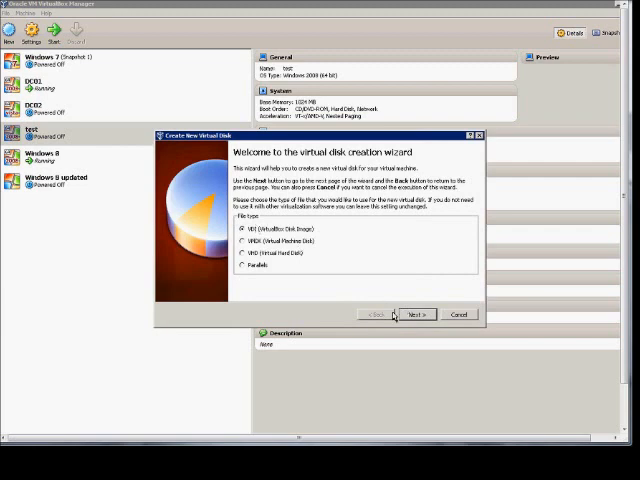
left_click(414, 314)
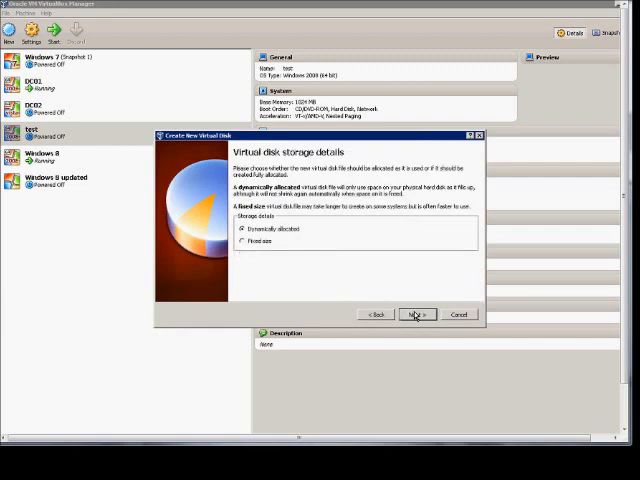
mouse_move(416, 314)
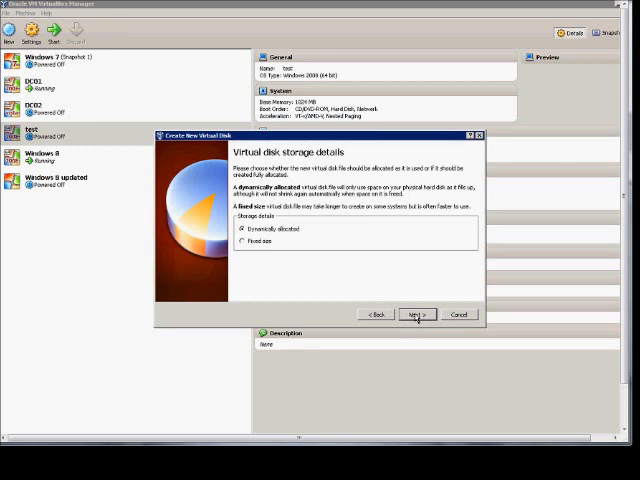
left_click(416, 314)
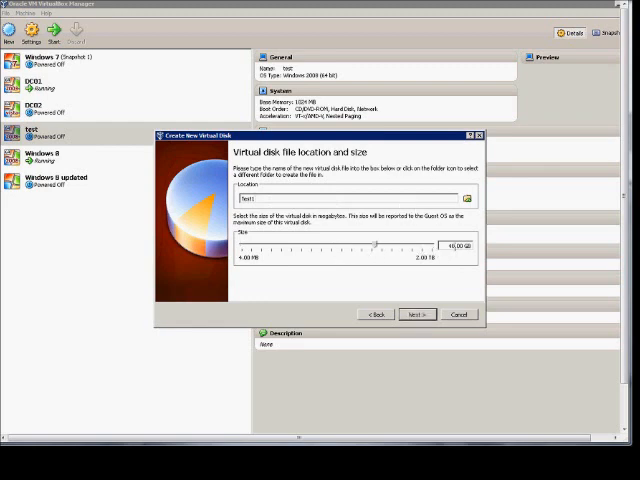
Choose and confirm the folder where the disk file is saved
left_click(478, 196)
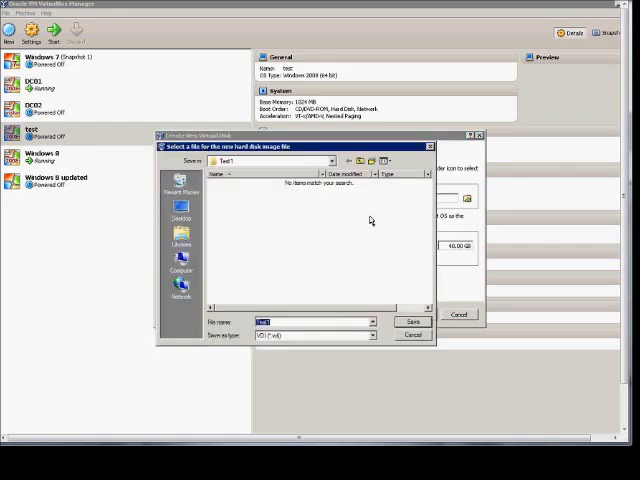
left_click(384, 160)
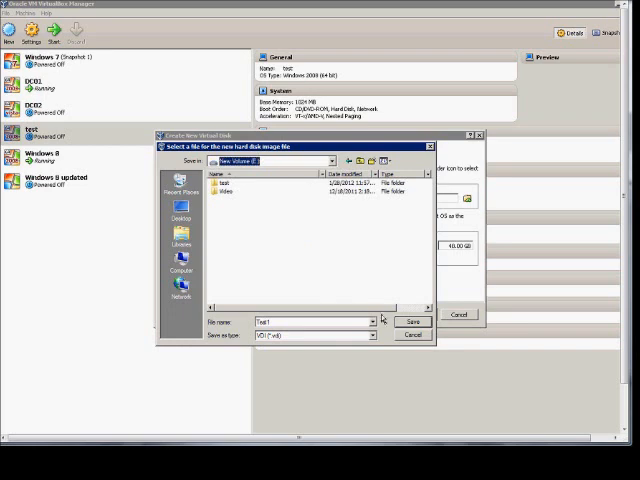
left_click(412, 322)
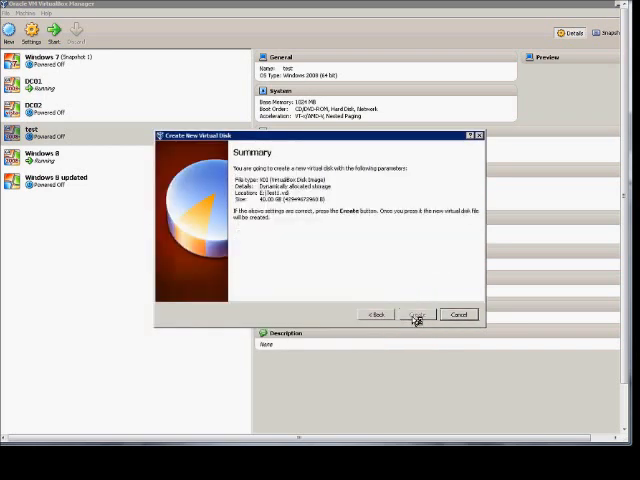
Finish creating the Test1 machine and bring up its System settings
left_click(416, 314)
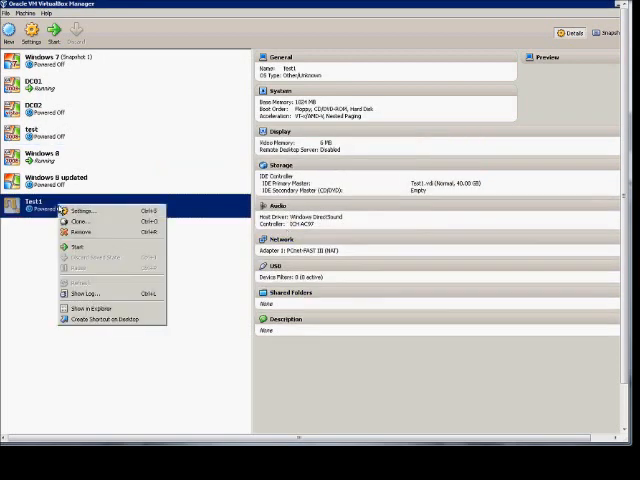
left_click(80, 210)
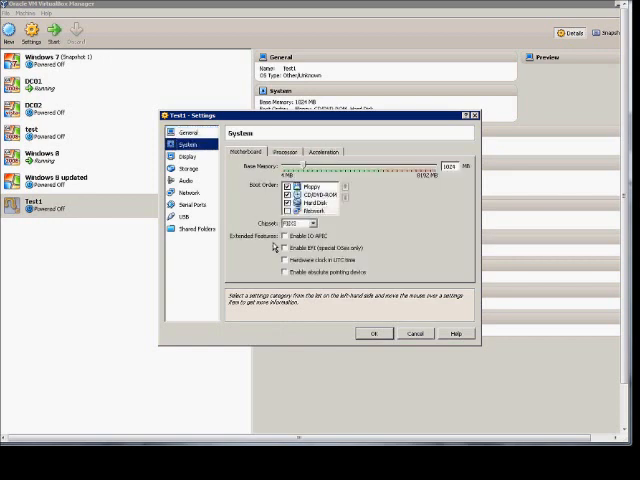
left_click(284, 236)
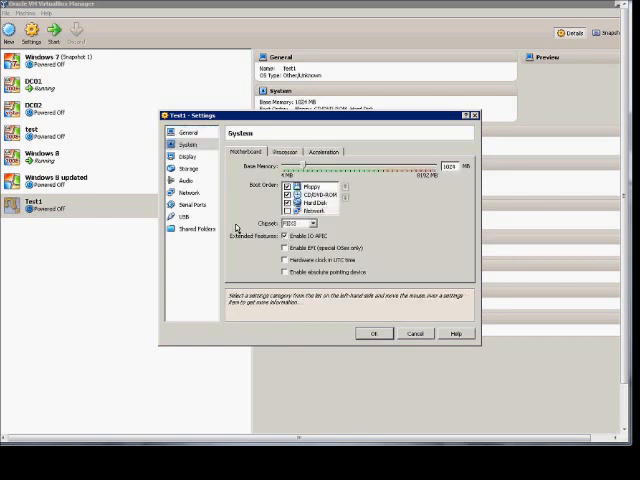
Adjust the virtual processor count, then return to the Motherboard options
left_click(284, 152)
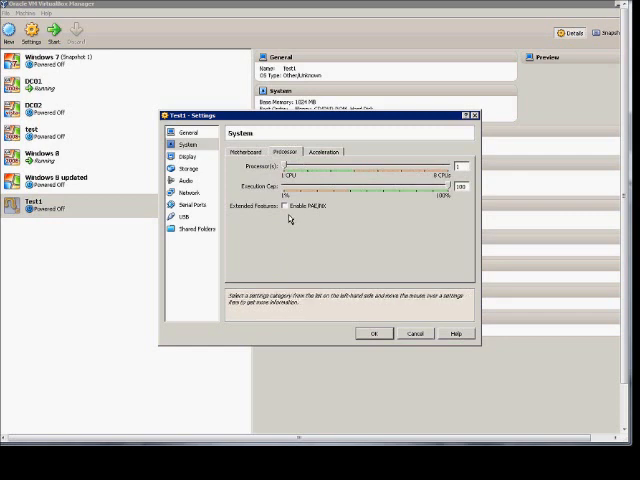
left_click(286, 204)
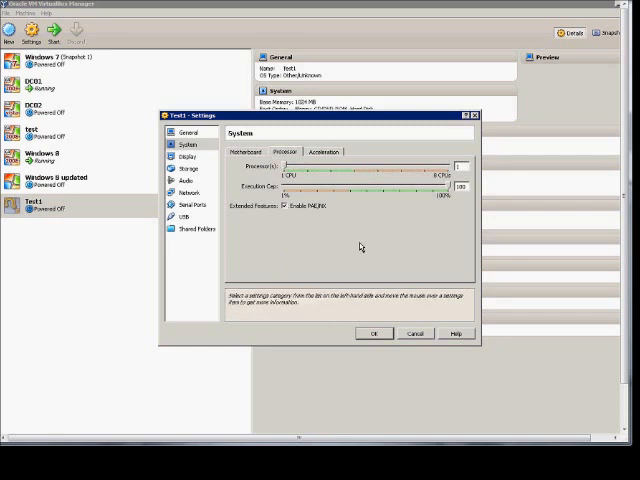
mouse_move(352, 228)
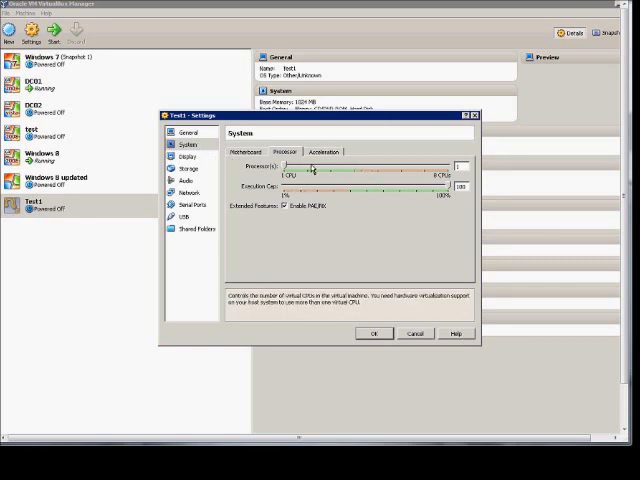
left_click_drag(310, 170, 332, 170)
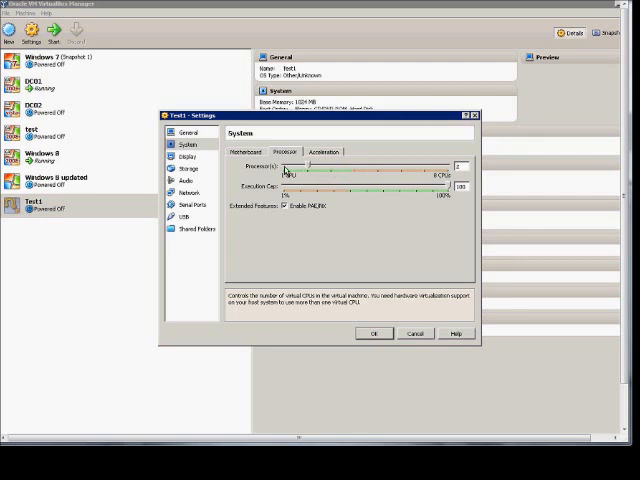
left_click(248, 152)
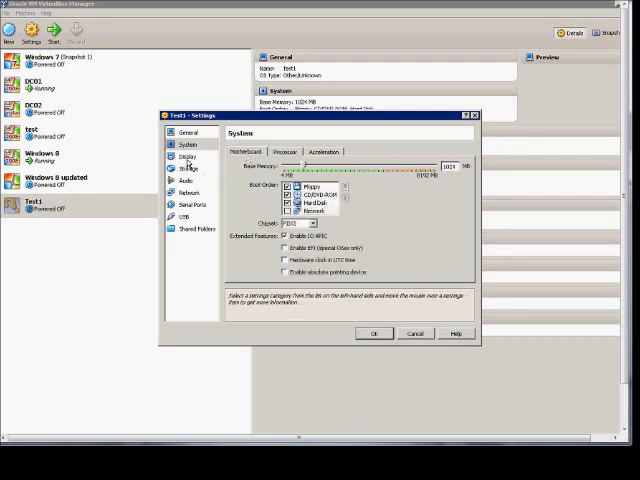
Review the Display, Storage and Audio settings, ending on Network
left_click(184, 178)
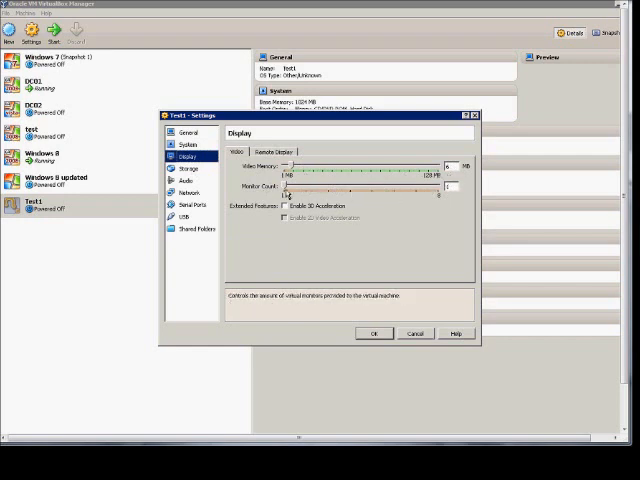
left_click(184, 186)
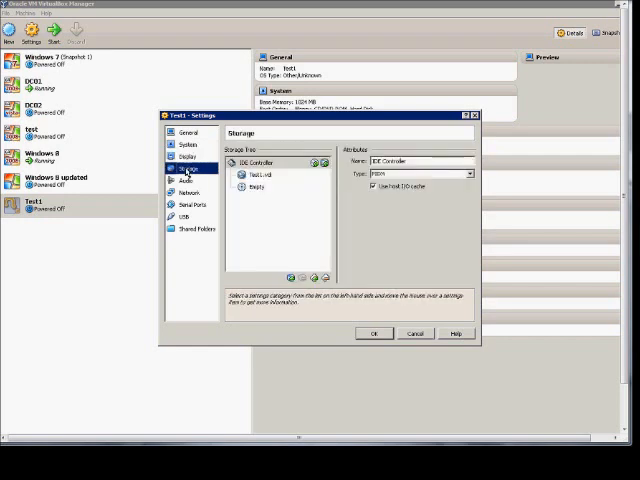
left_click(184, 190)
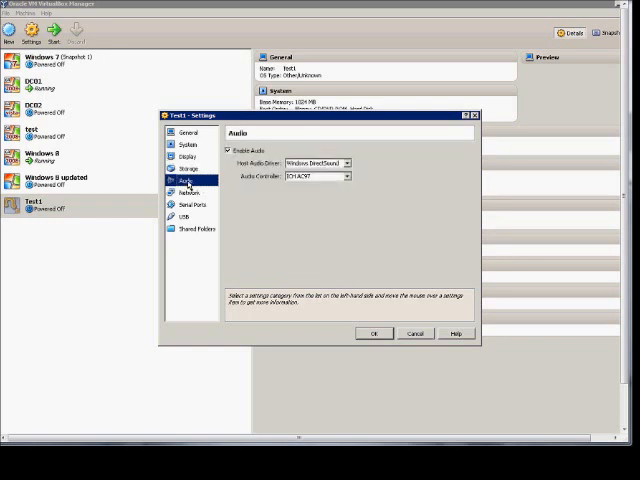
left_click(190, 190)
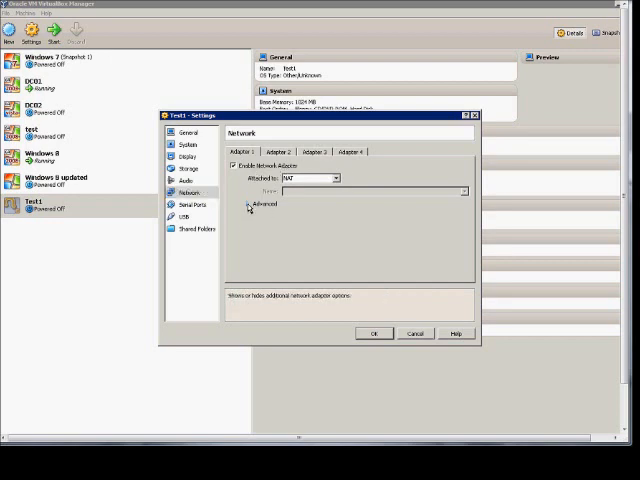
Under Adapter 1's Advanced options choose a different adapter type and save the settings
left_click(248, 204)
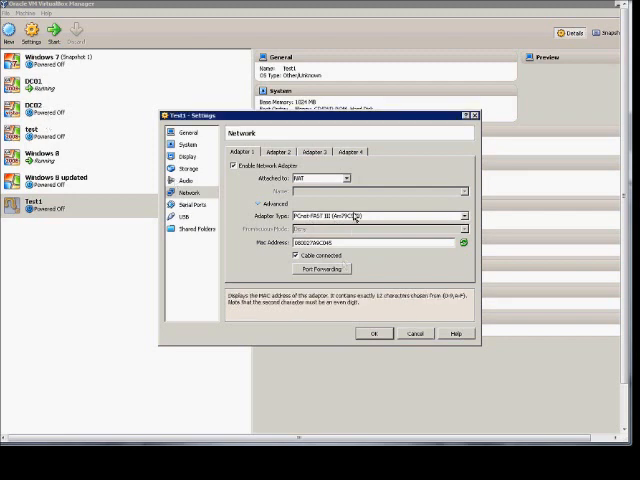
left_click(456, 216)
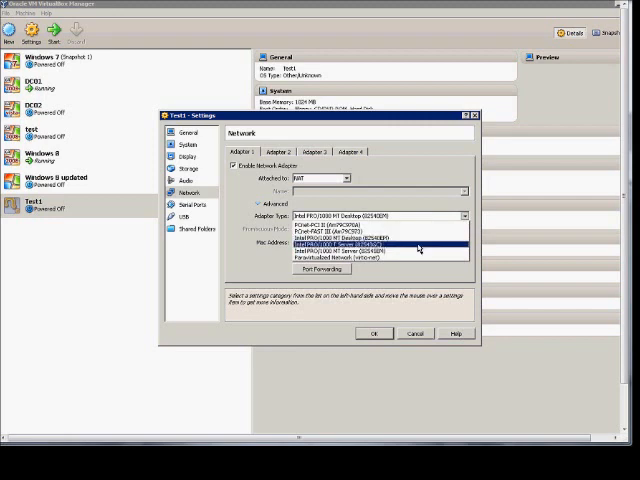
left_click(360, 246)
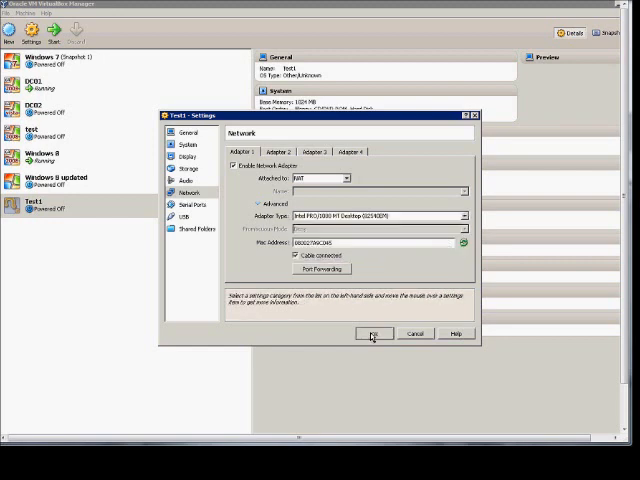
left_click(378, 332)
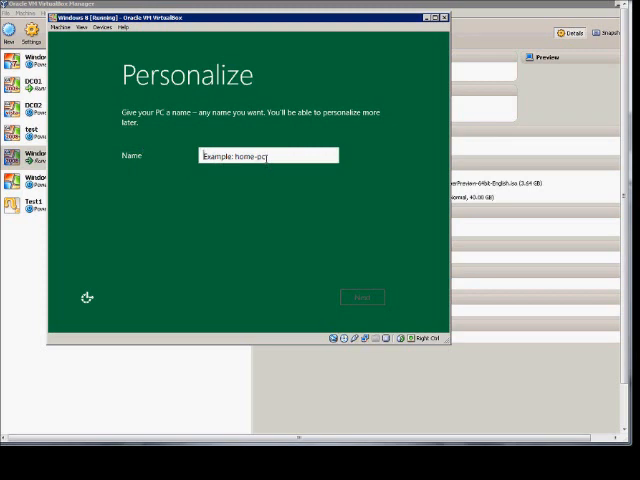
Name the Windows PC 'test' and accept the express settings
type("test8")
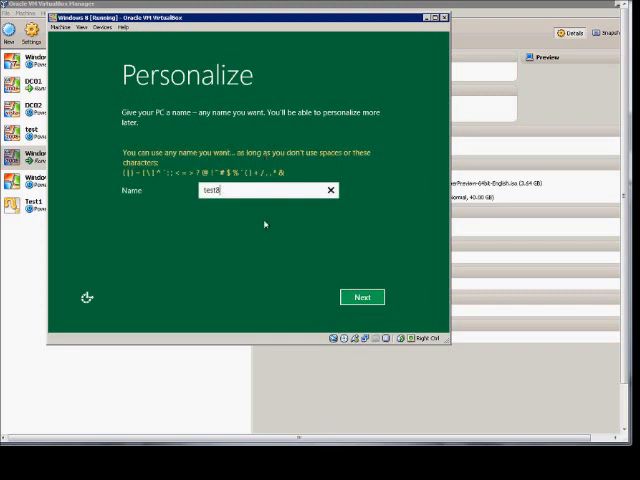
left_click(362, 296)
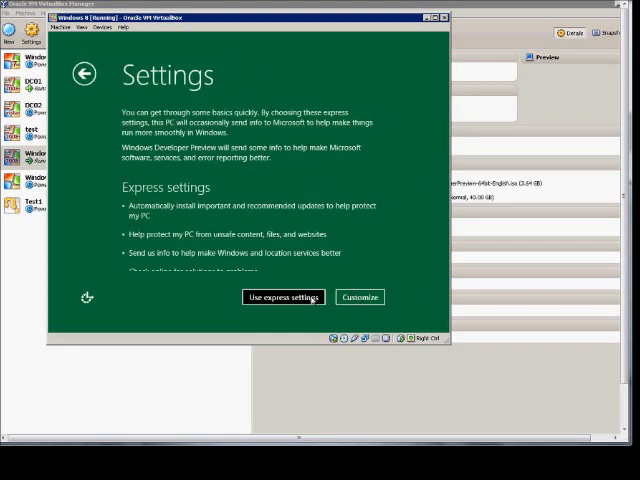
left_click(284, 296)
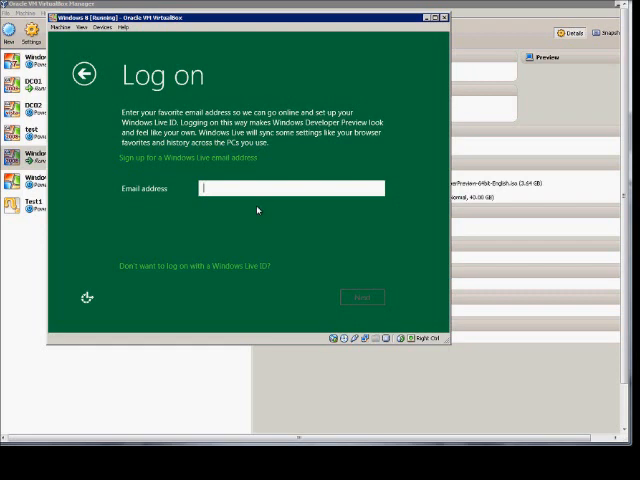
type("x@x")
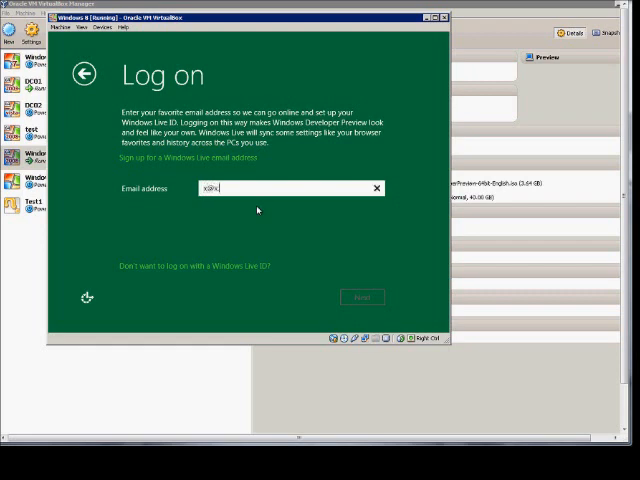
type(".com")
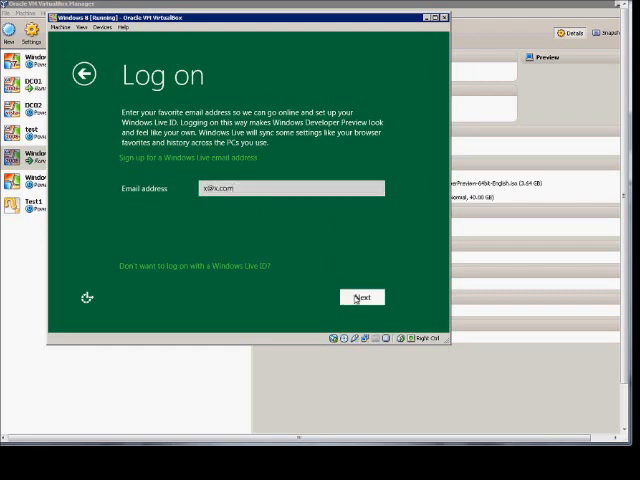
left_click(362, 296)
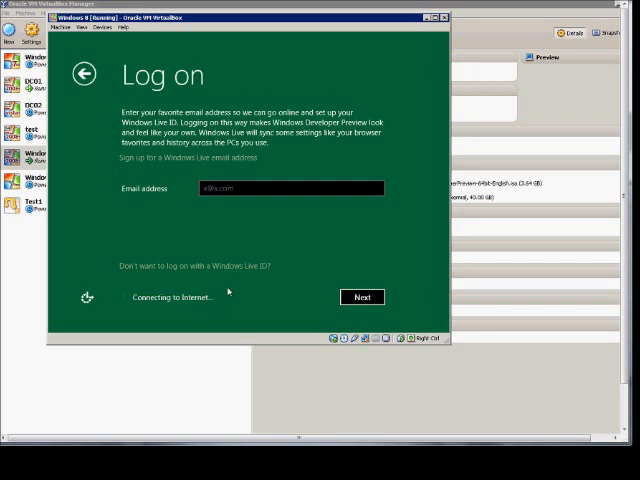
left_click(362, 296)
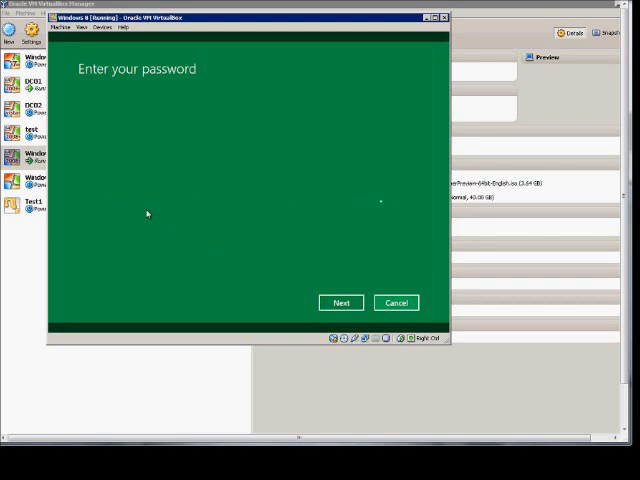
mouse_move(178, 200)
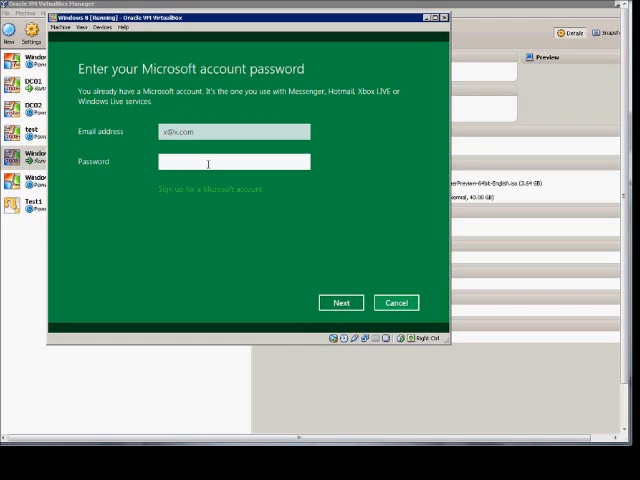
type("password")
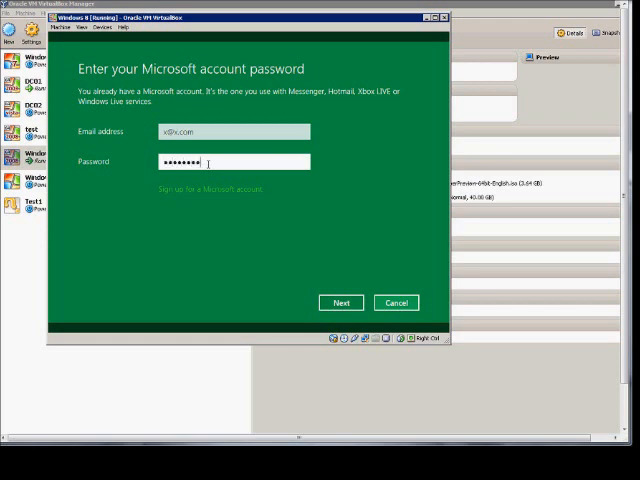